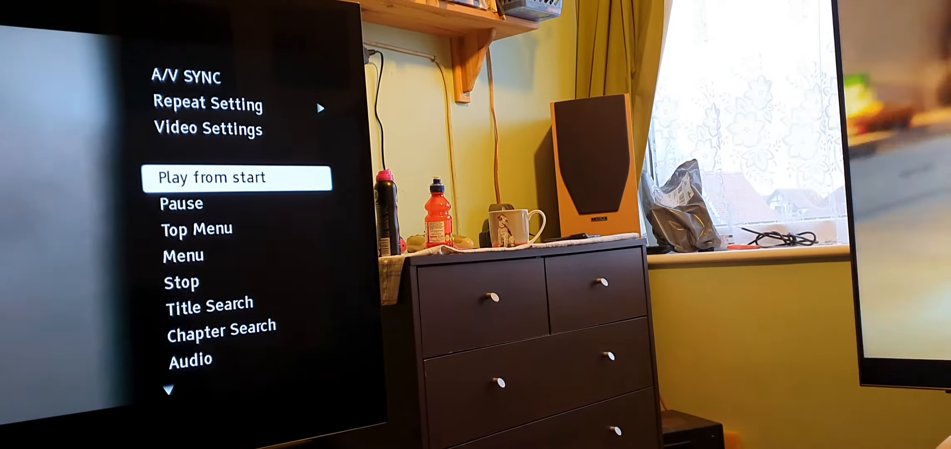
key("up")
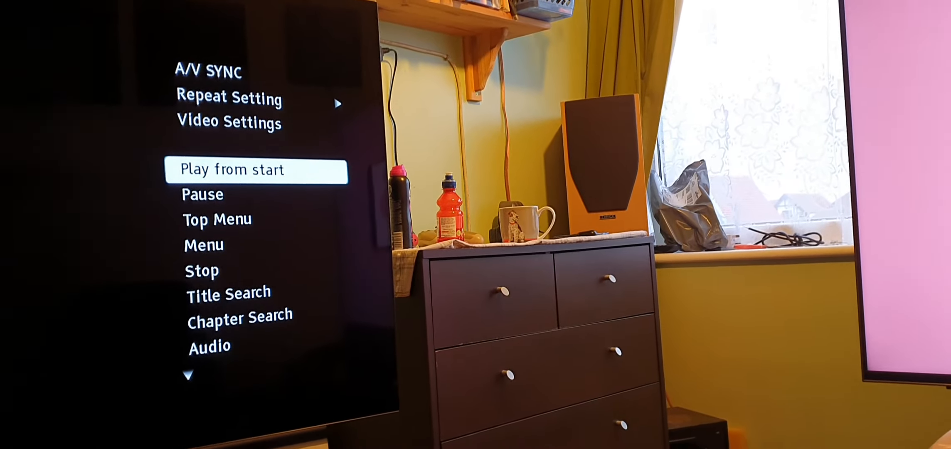
key("Down")
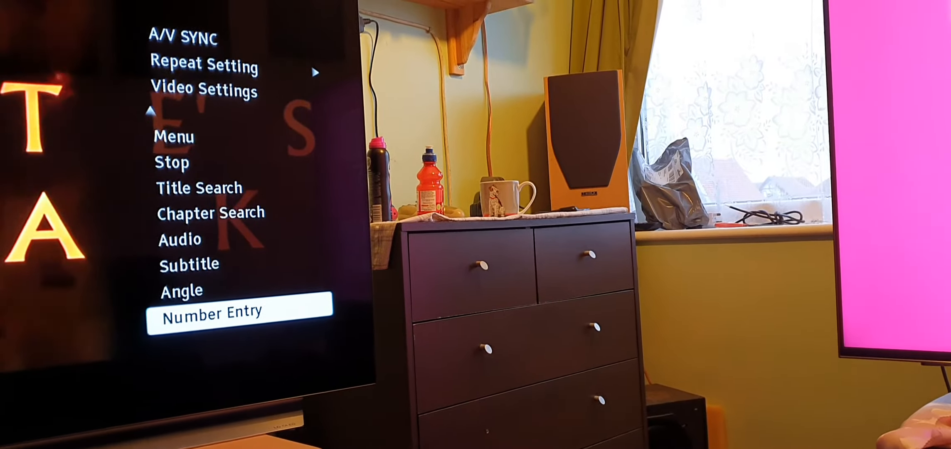
key("up")
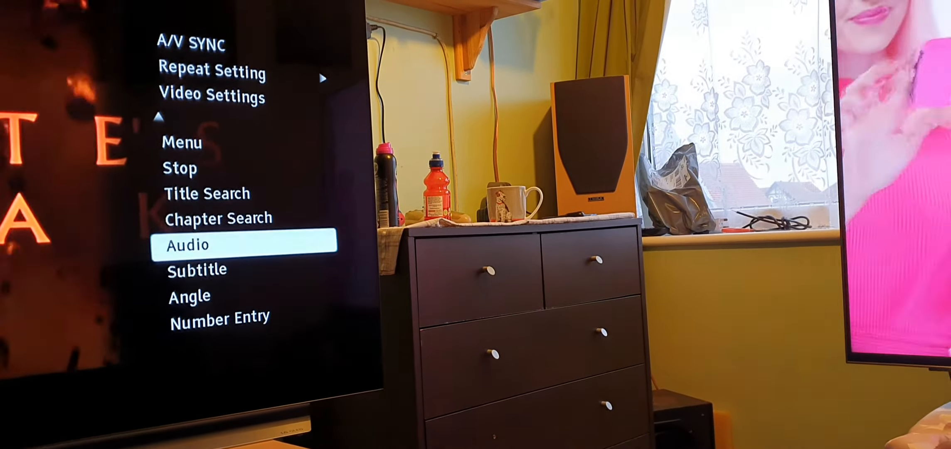